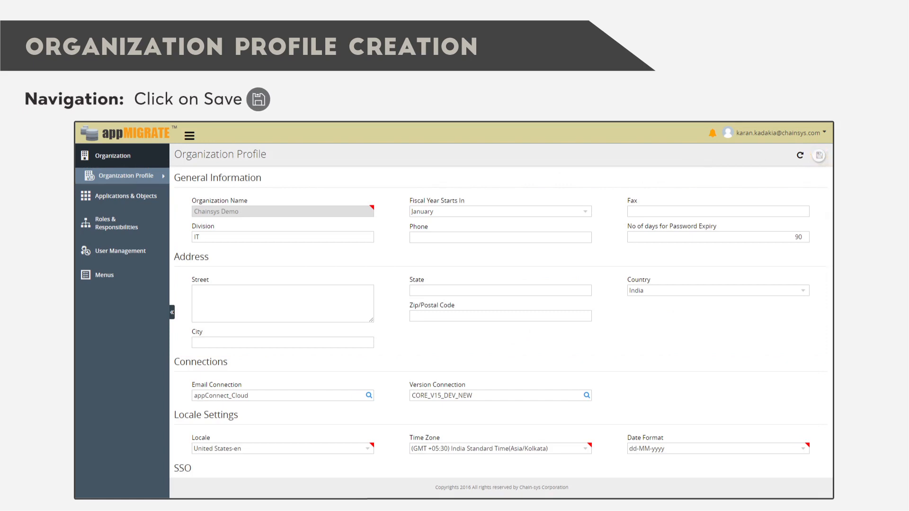
- Save the Chainsys Demo organization profile
left_click(120, 225)
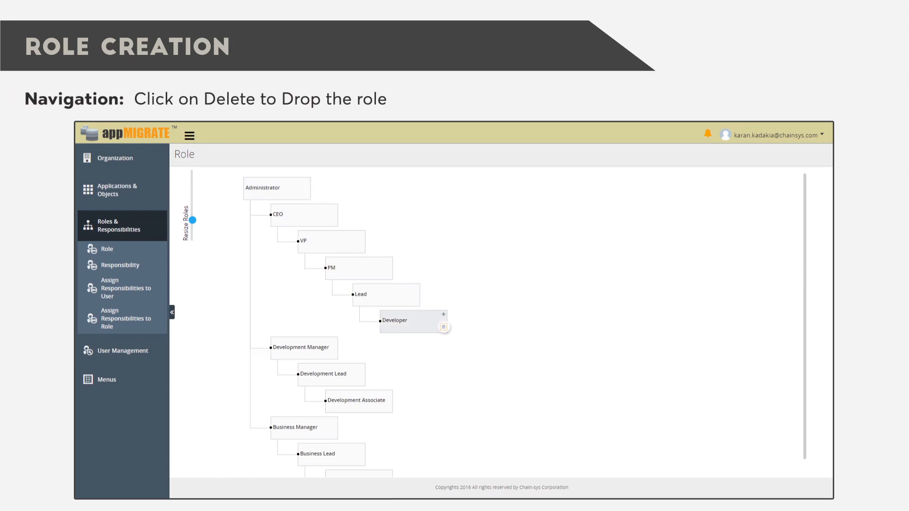
- Delete the Developer role node from beneath Lead in the role hierarchy
left_click(442, 327)
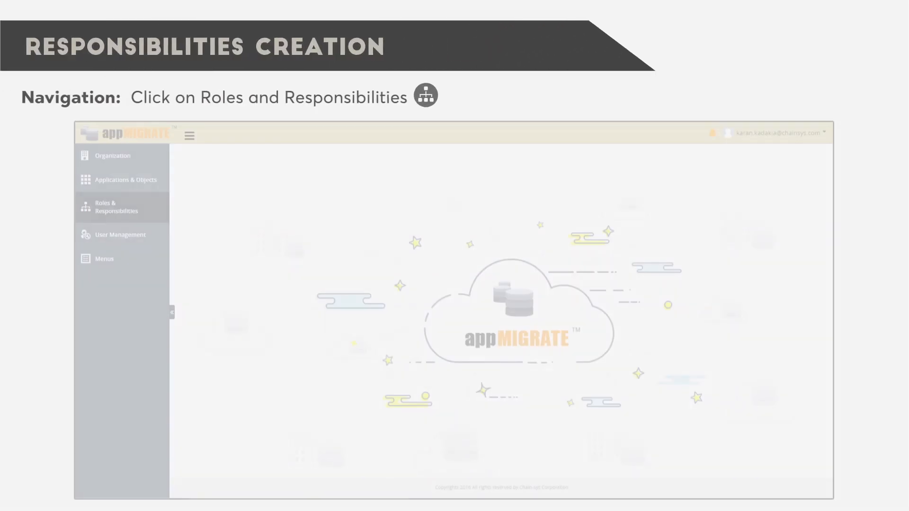
- Start a blank new responsibility from Roles & Responsibilities > Responsibility
left_click(115, 206)
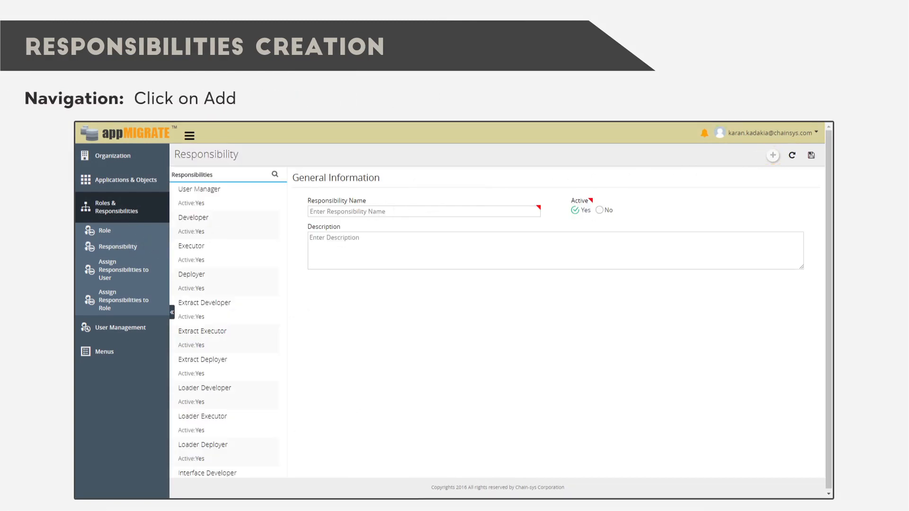
left_click(773, 154)
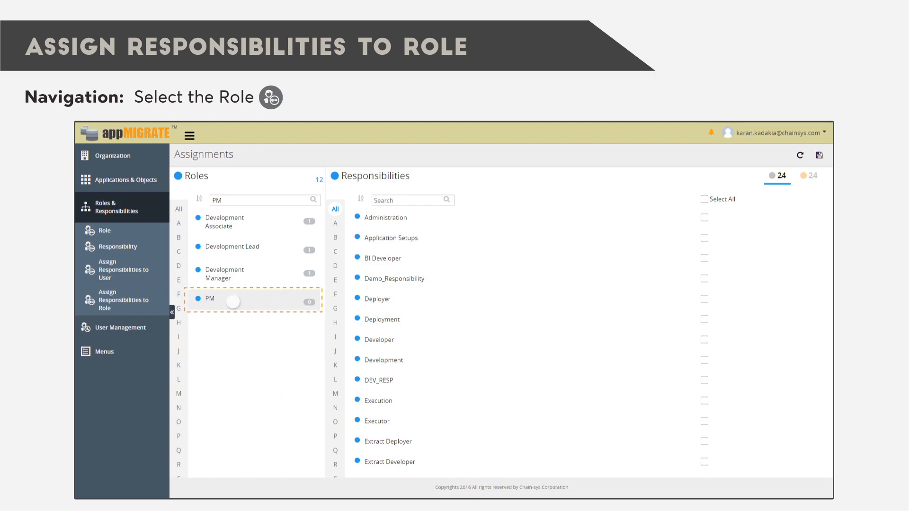
- Assign PM the Application Setups, Demo_Responsibility and Deployment responsibilities
left_click(208, 299)
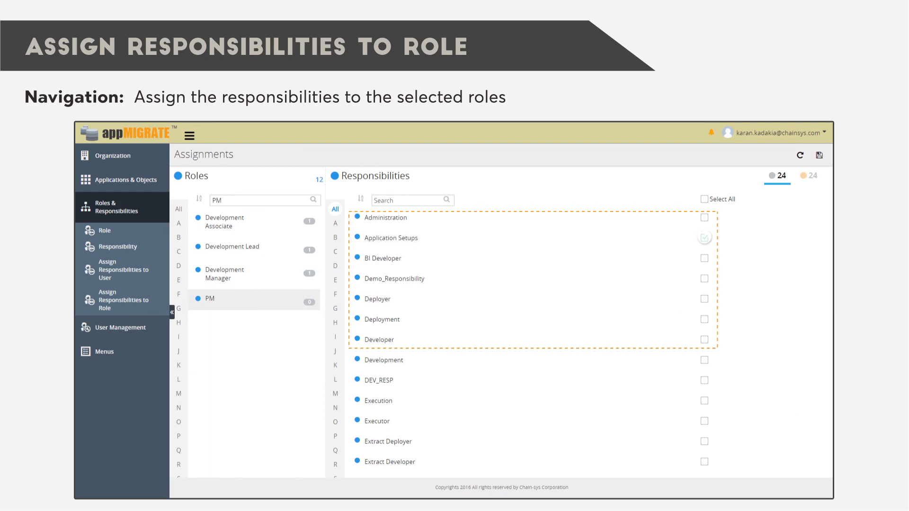
left_click(703, 237)
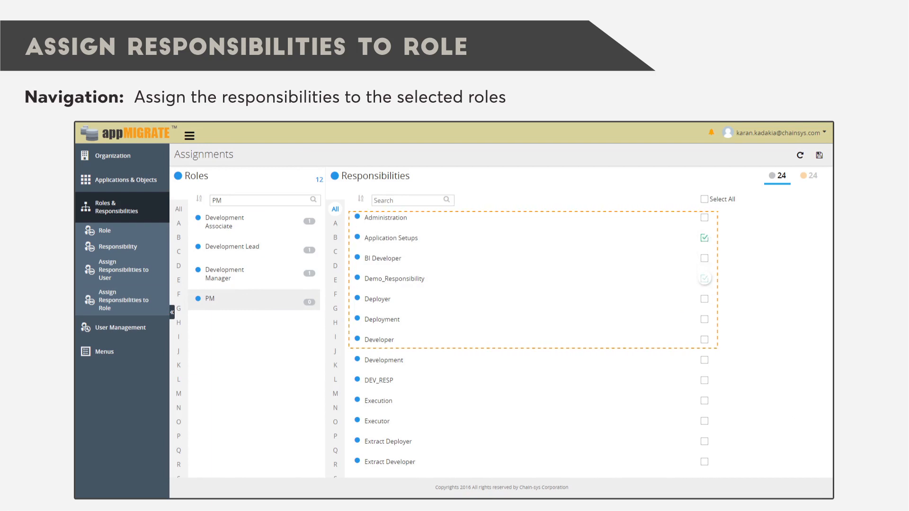
left_click(703, 278)
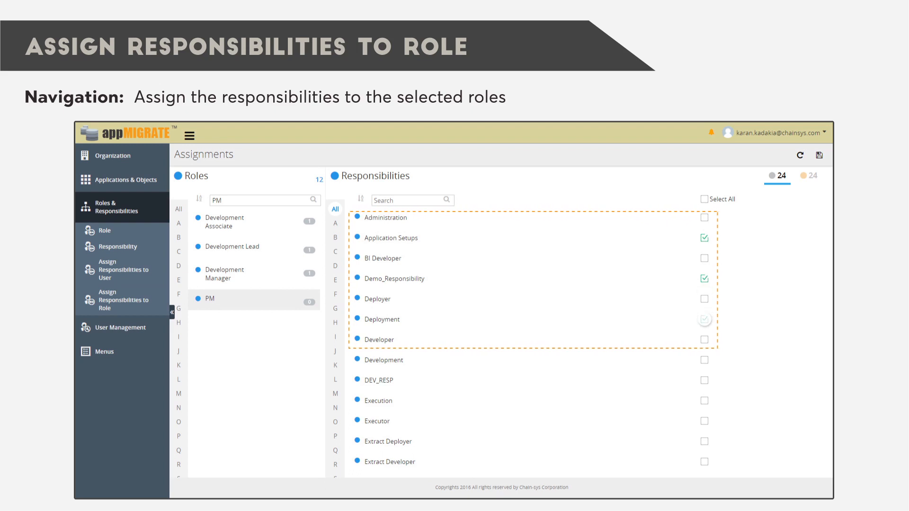
left_click(704, 319)
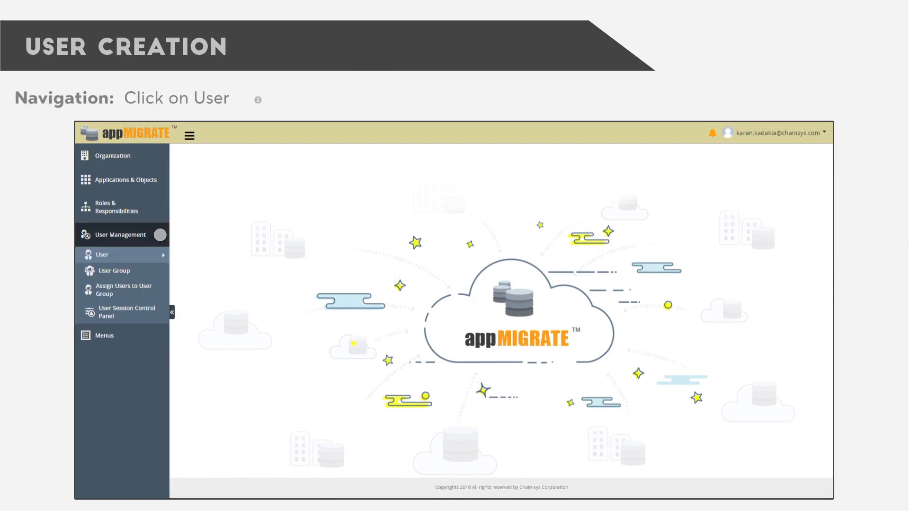
- Add a new active software developer user with the Developer role from the user list and save it
left_click(101, 254)
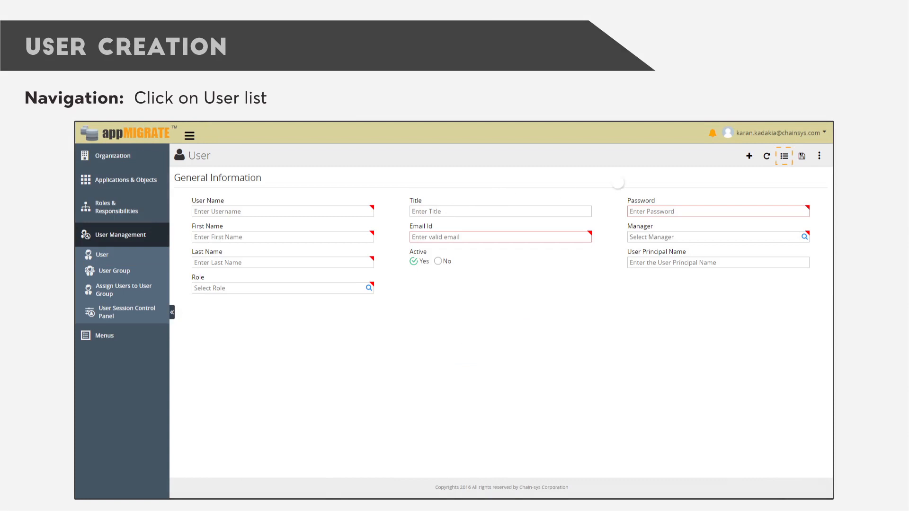
left_click(783, 155)
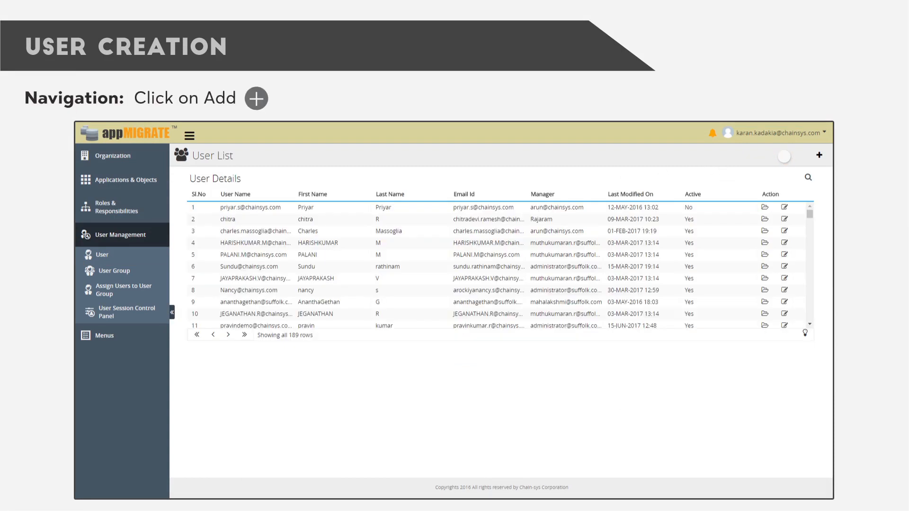
left_click(818, 156)
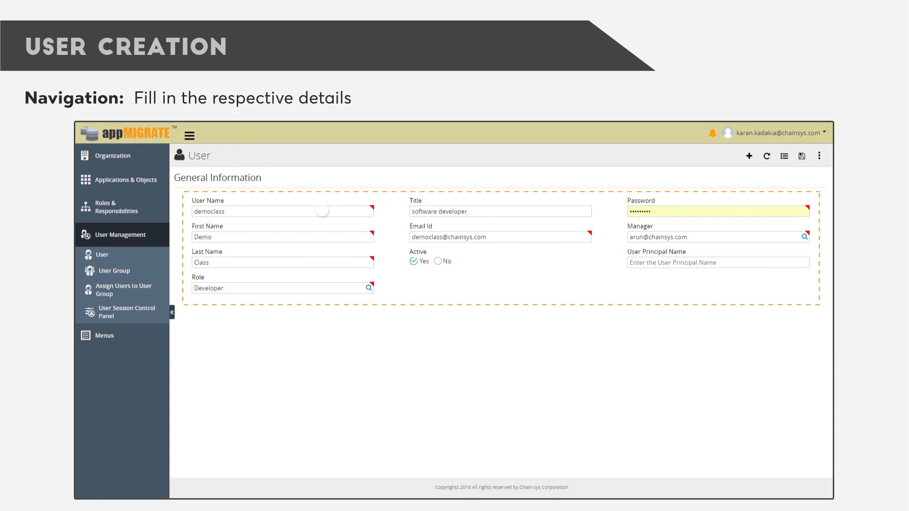
left_click(800, 156)
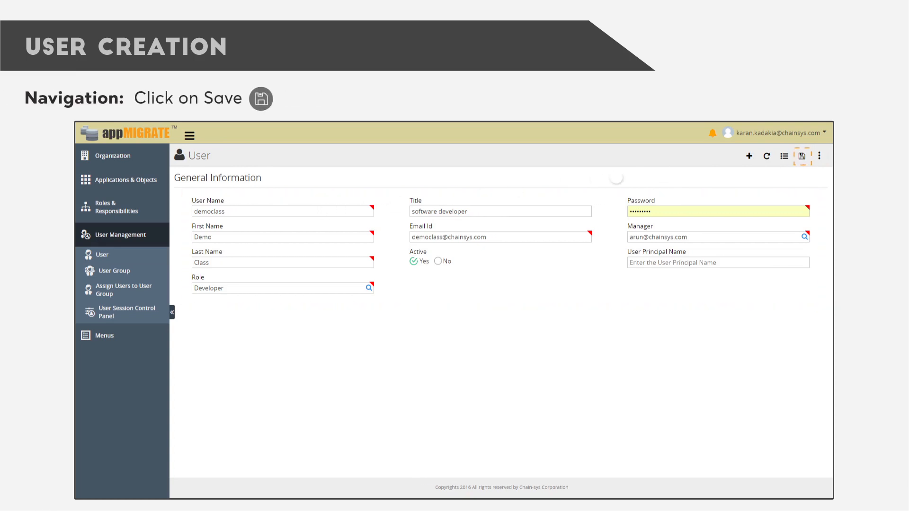
left_click(802, 155)
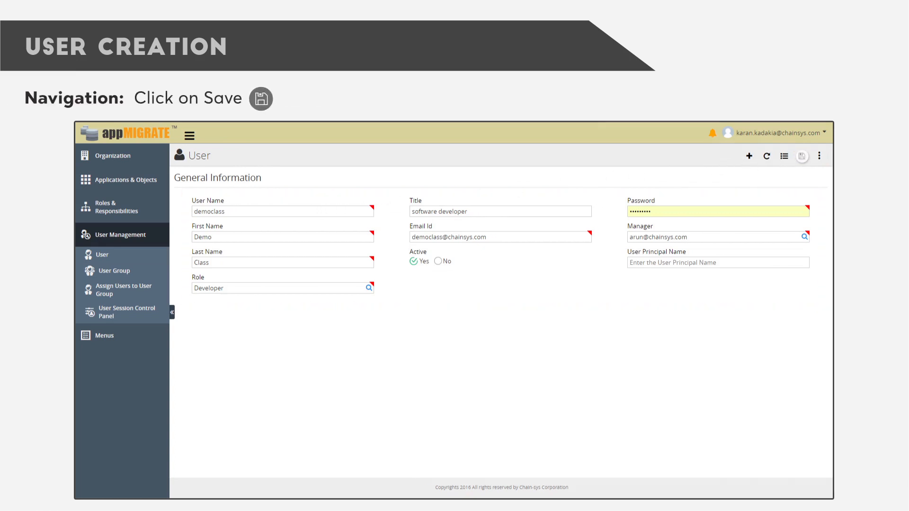
left_click(801, 156)
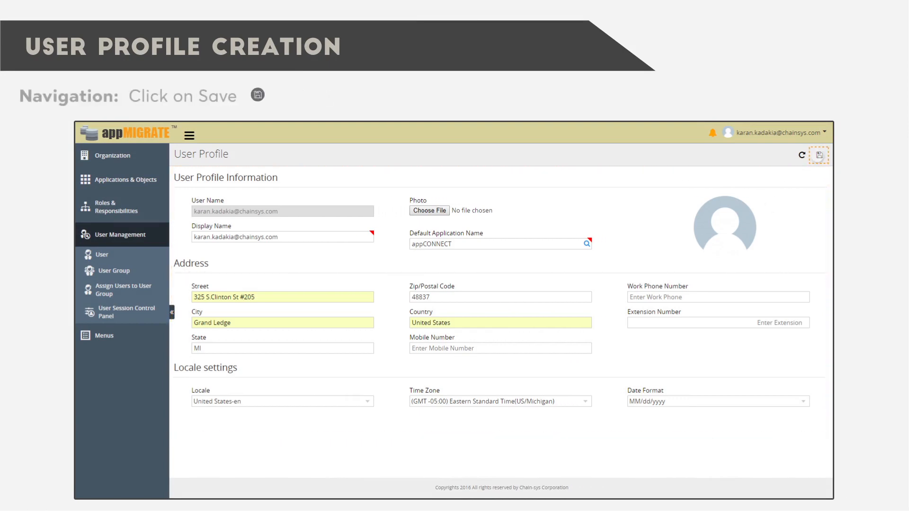
- Save the user profile holding the Grand Ledge address and Eastern Standard time zone
left_click(818, 154)
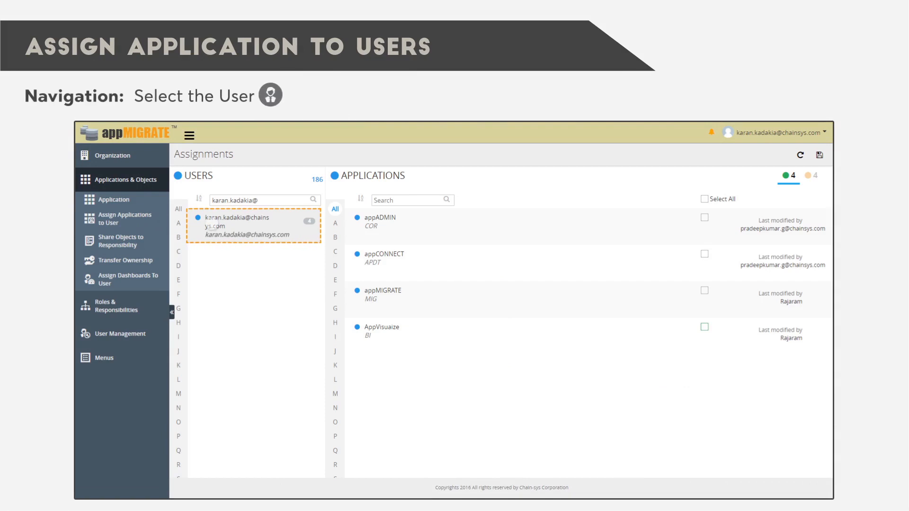
- Select the searched user and assign all available applications via Select All
left_click(248, 227)
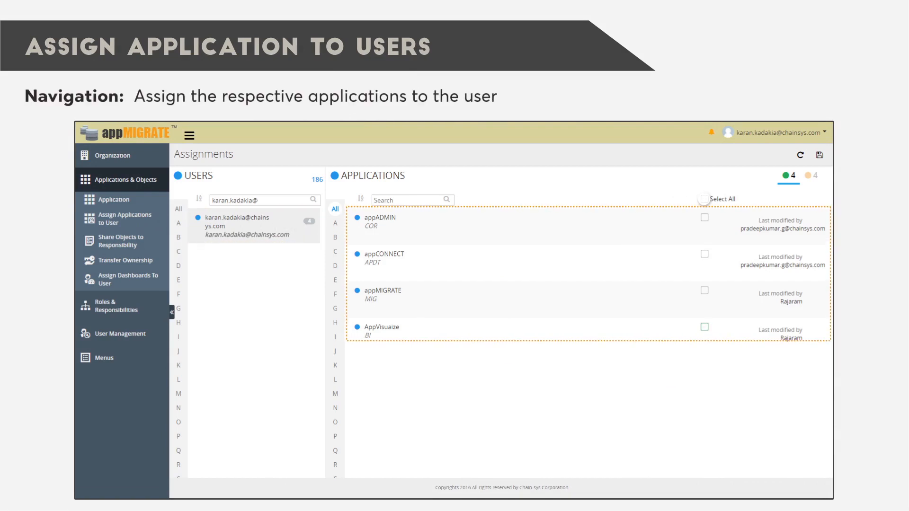
left_click(705, 199)
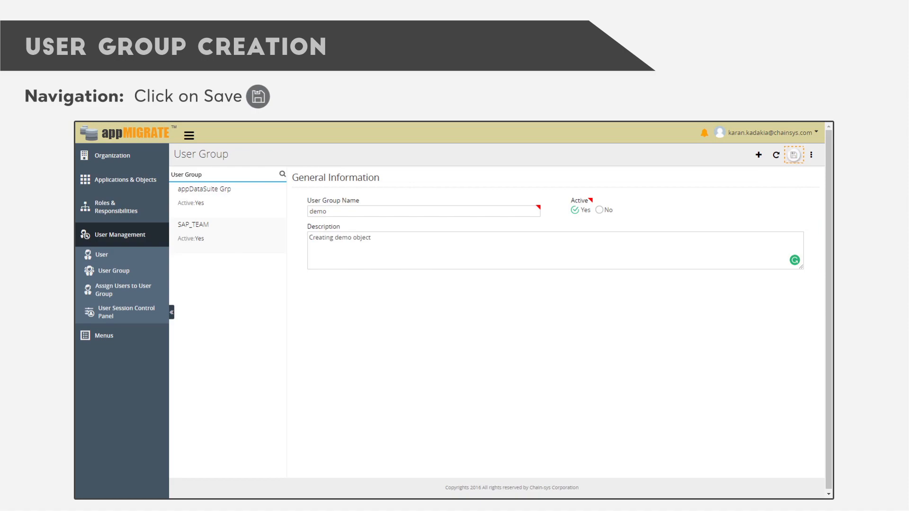
- Save the active demo user group described as Creating demo object
left_click(125, 290)
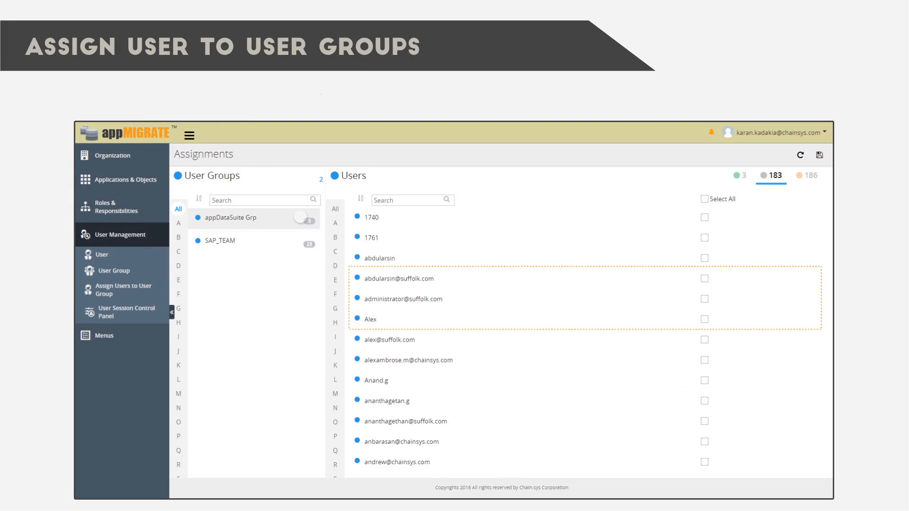
- Tick the first user, the administrator and the next user into appDataSuite Grp
left_click(705, 278)
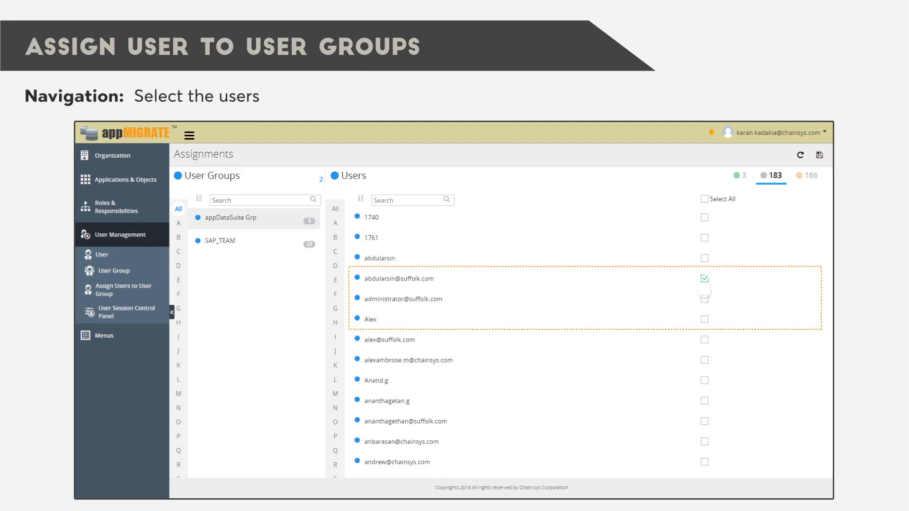
left_click(703, 299)
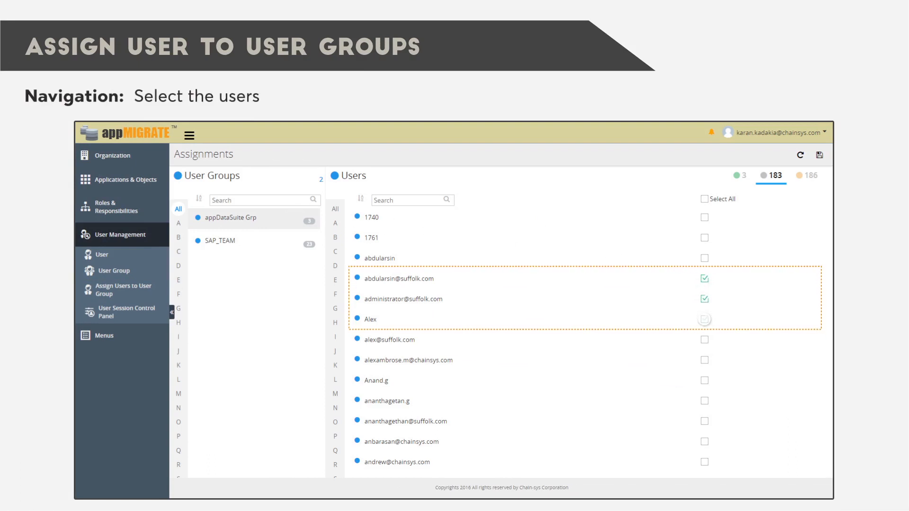
left_click(704, 319)
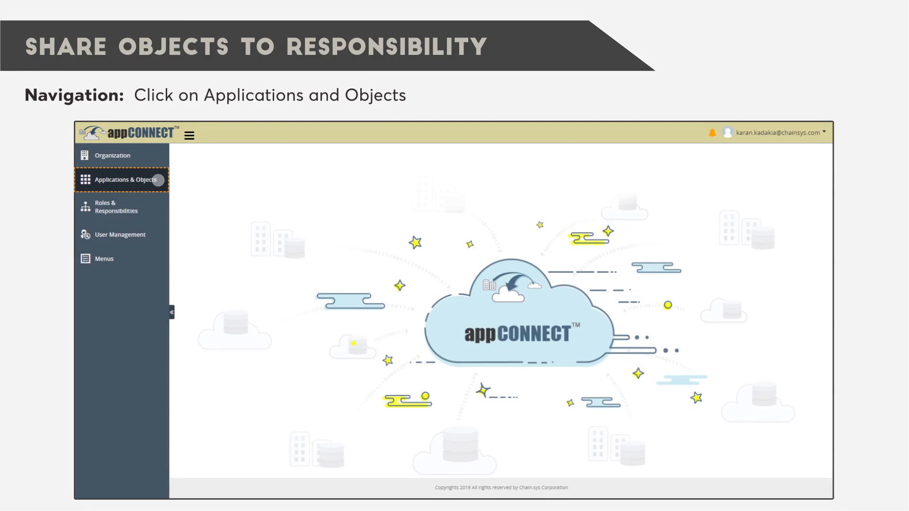
- Reach Share Objects to Responsibility under Applications & Objects for the Extract object
left_click(122, 179)
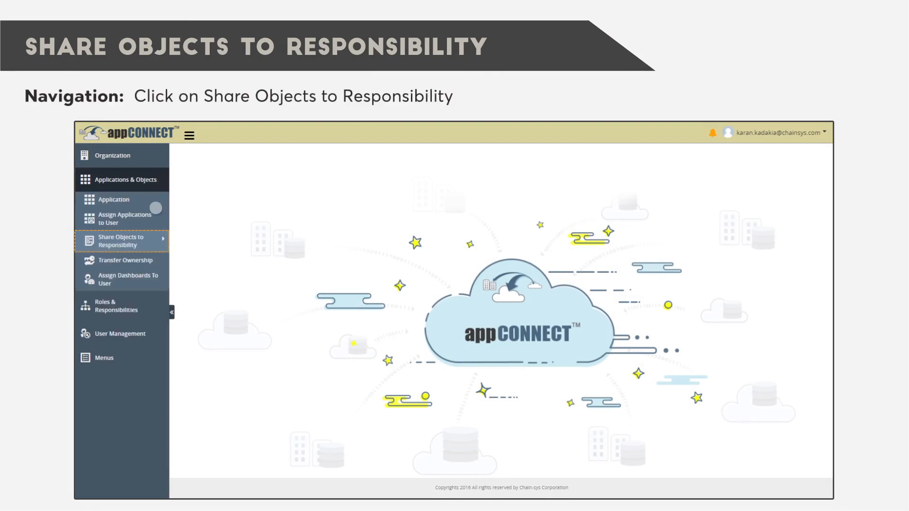
left_click(122, 241)
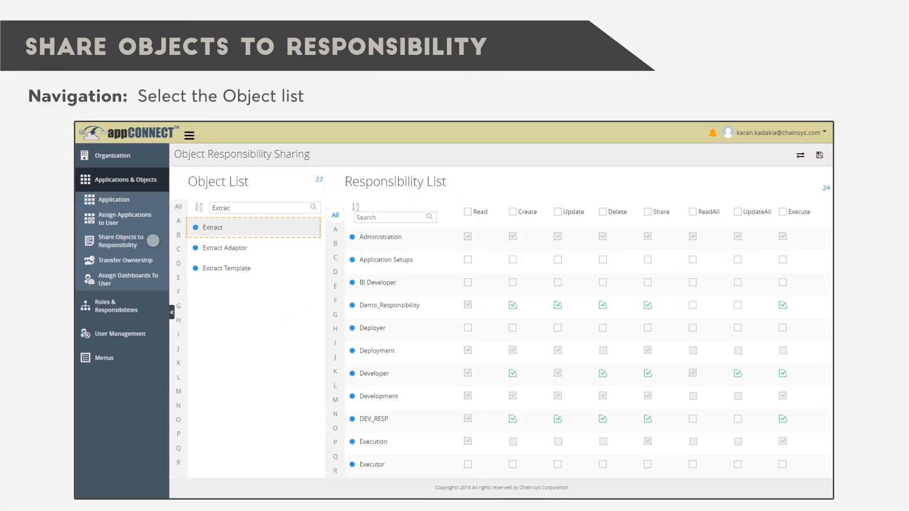